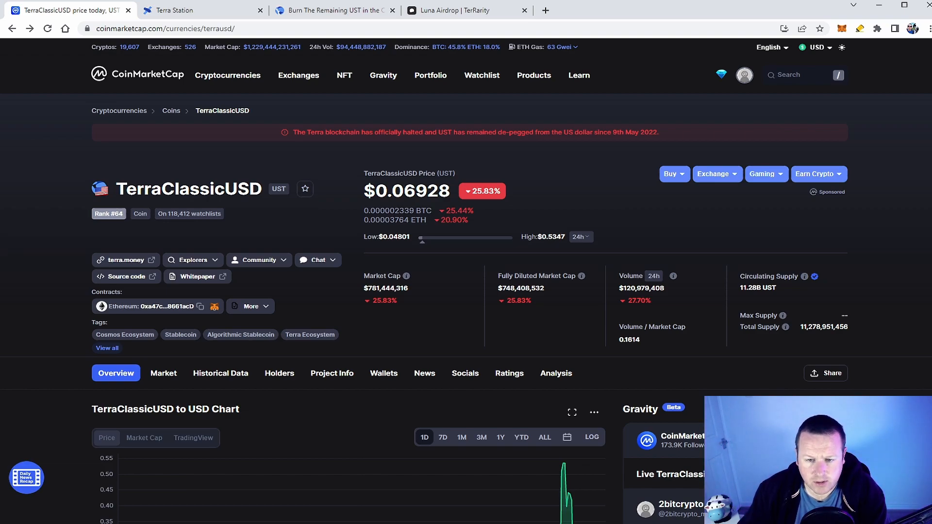
Mark UST's $0.5347 24-hour high and scroll to the spiking one-day price chart
double_click(540, 237)
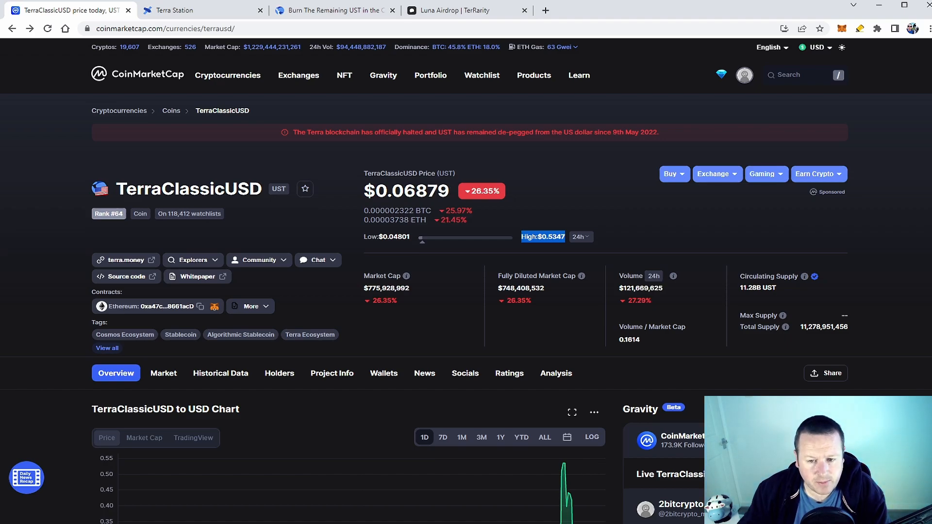
scroll(down, 3)
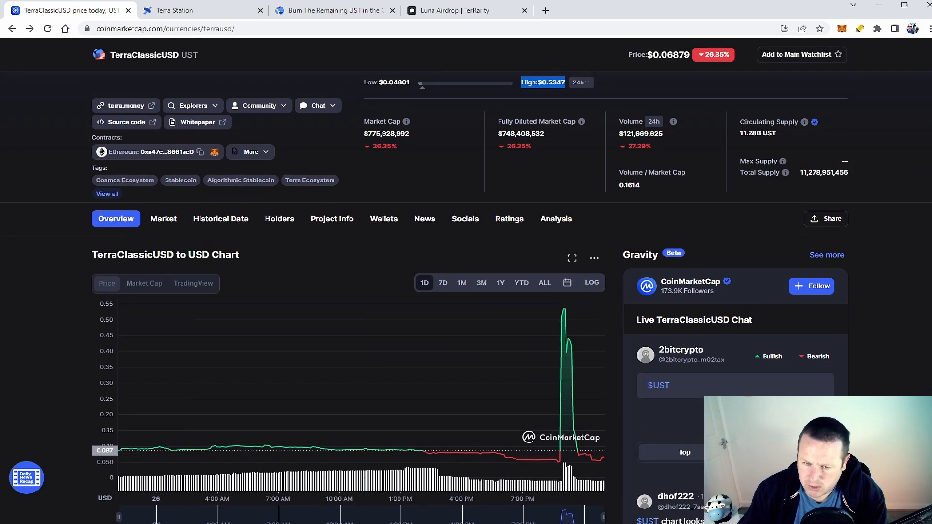
mouse_move(173, 450)
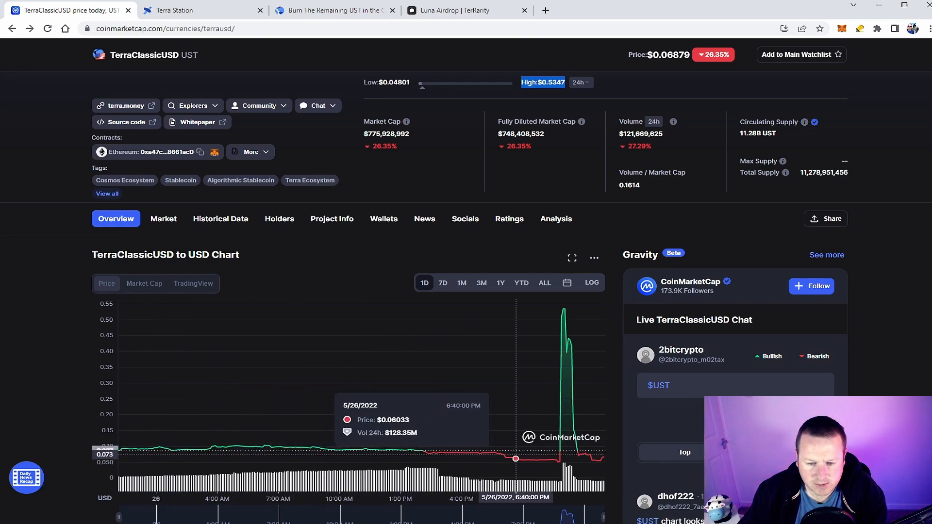
mouse_move(558, 461)
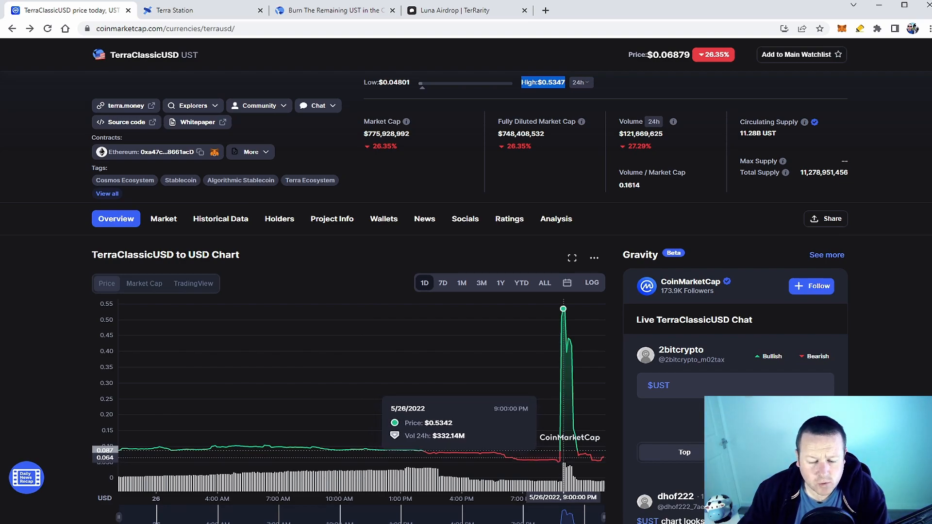
mouse_move(556, 460)
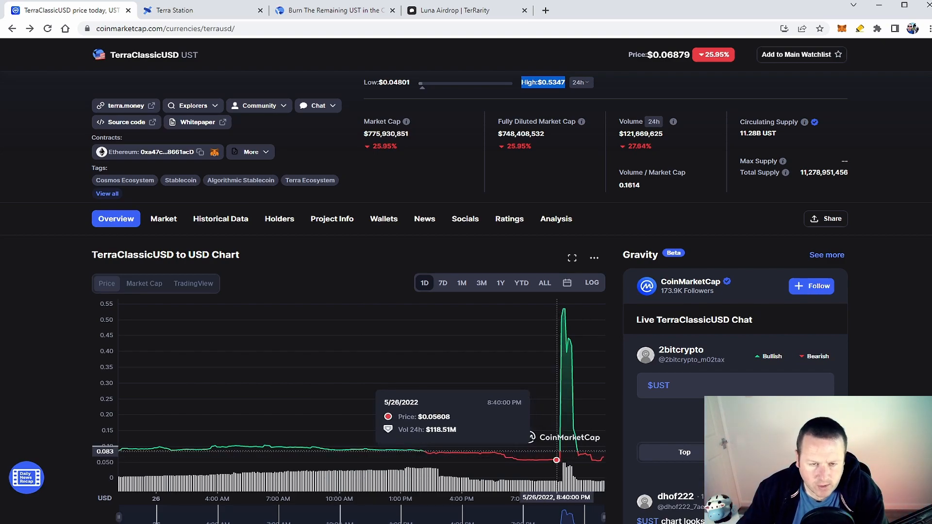
Review proposal 1747's 99.39% yes vote and open its Agora post on the UST burn
click(202, 10)
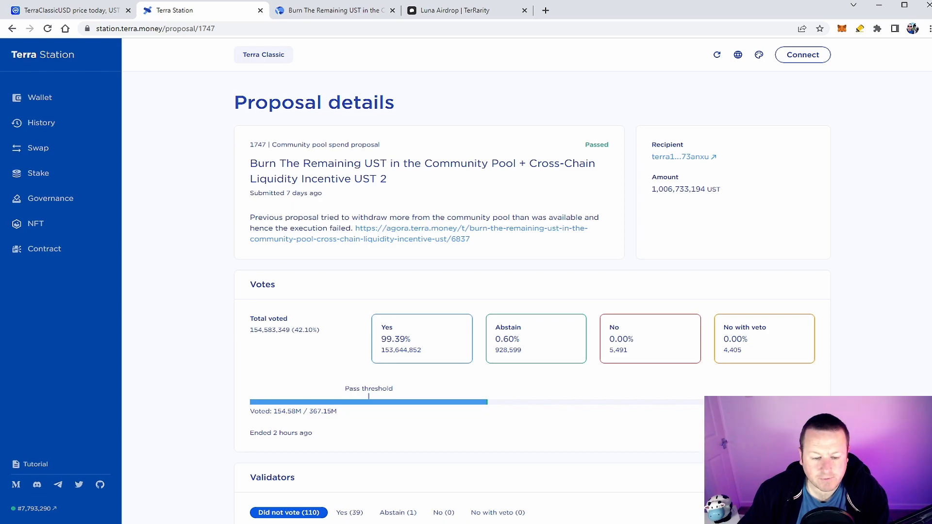
click(333, 10)
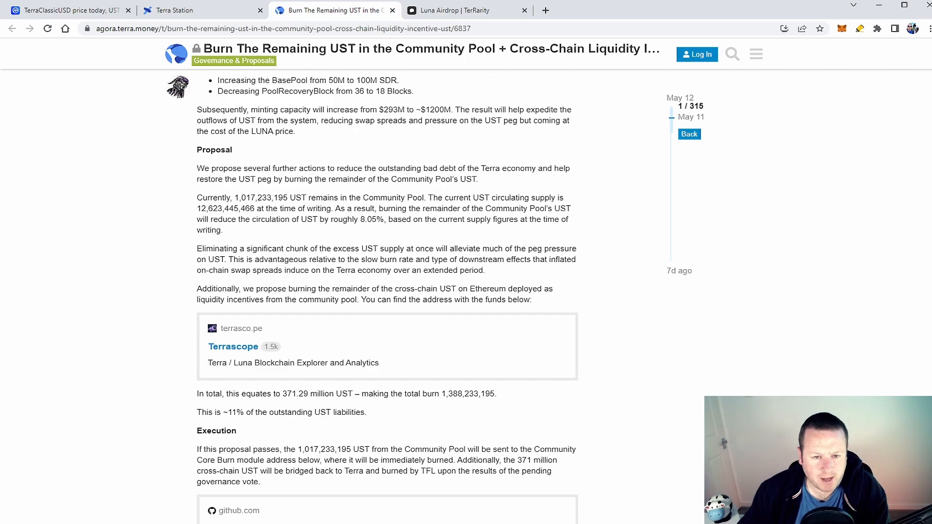
Go back through the Terra Station vote results to CoinMarketCap's TerraClassicUSD page
click(202, 11)
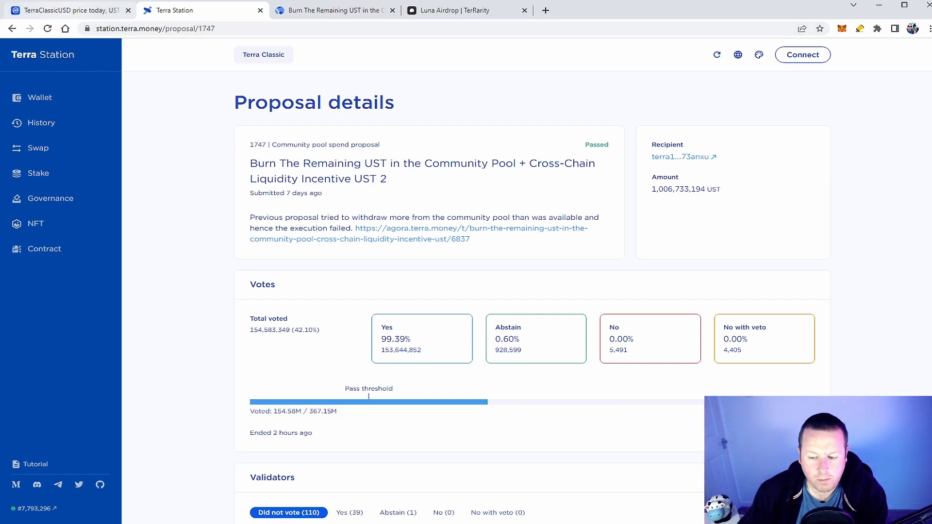
click(66, 10)
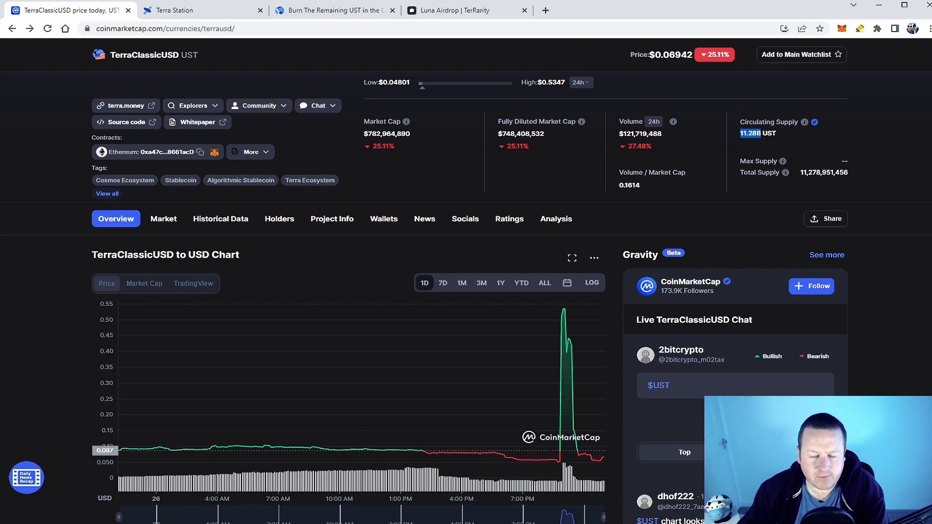
Mark TerraClassicUSD, recheck the forum's burn figures, then switch to the TerRarity airdrop calculator
click(333, 10)
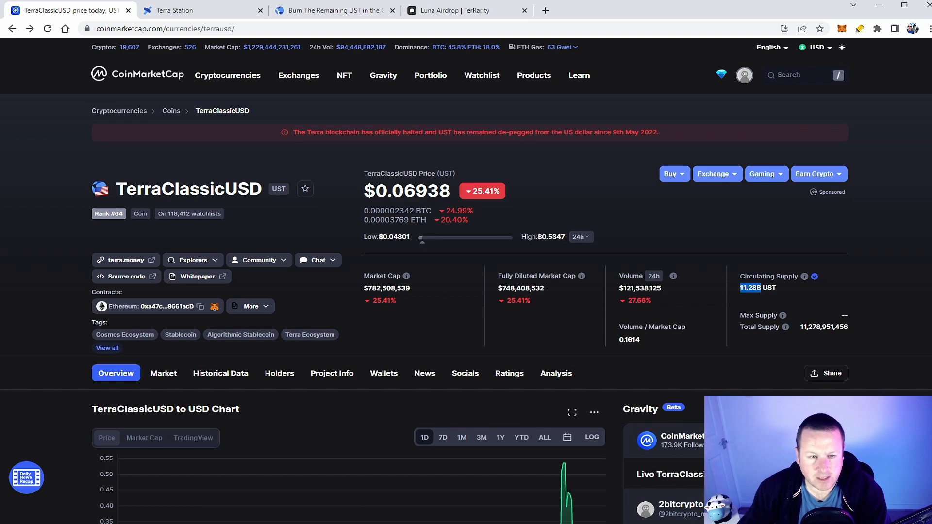
double_click(189, 189)
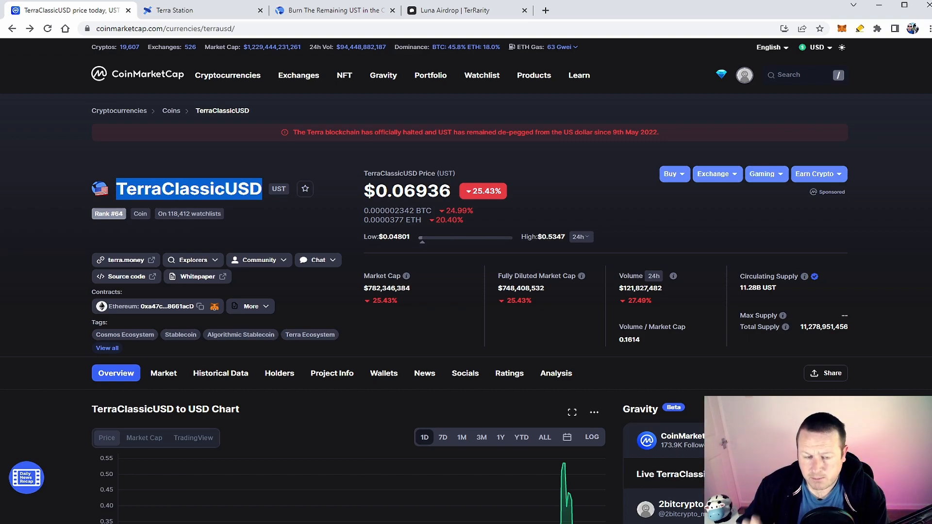
click(333, 10)
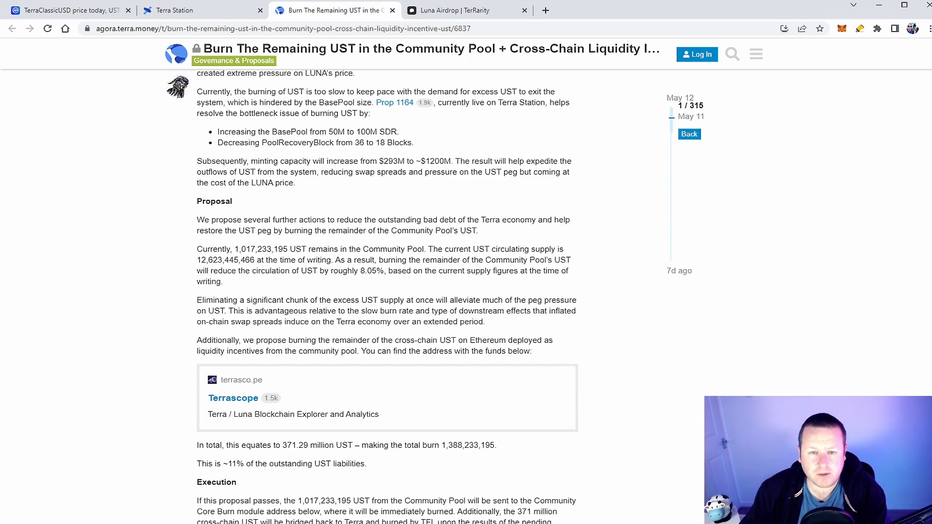
click(464, 11)
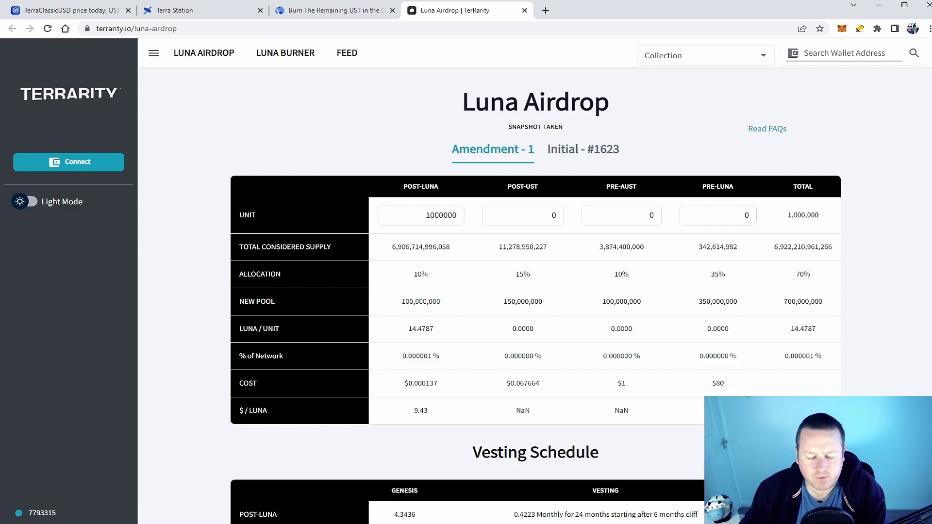
Turn on dark mode and select the 1,000,000 post-LUNA unit amount
click(421, 215)
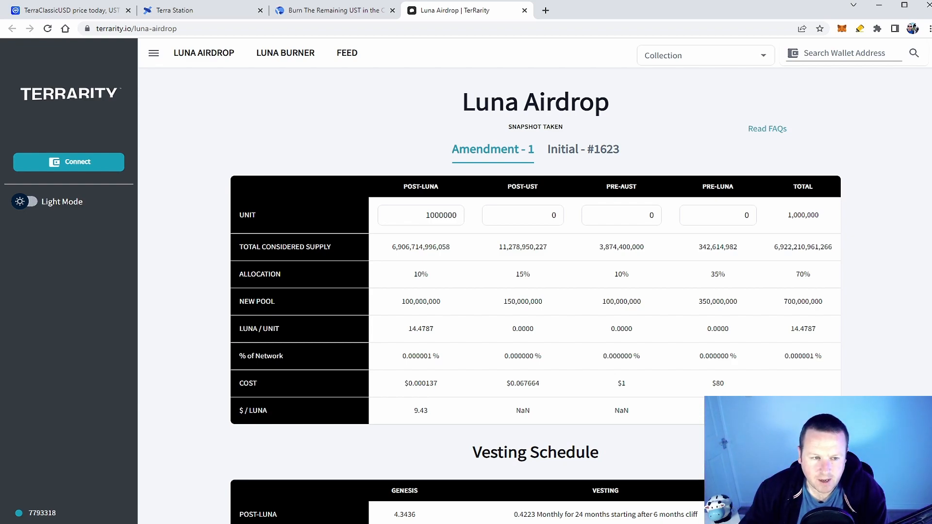
click(27, 201)
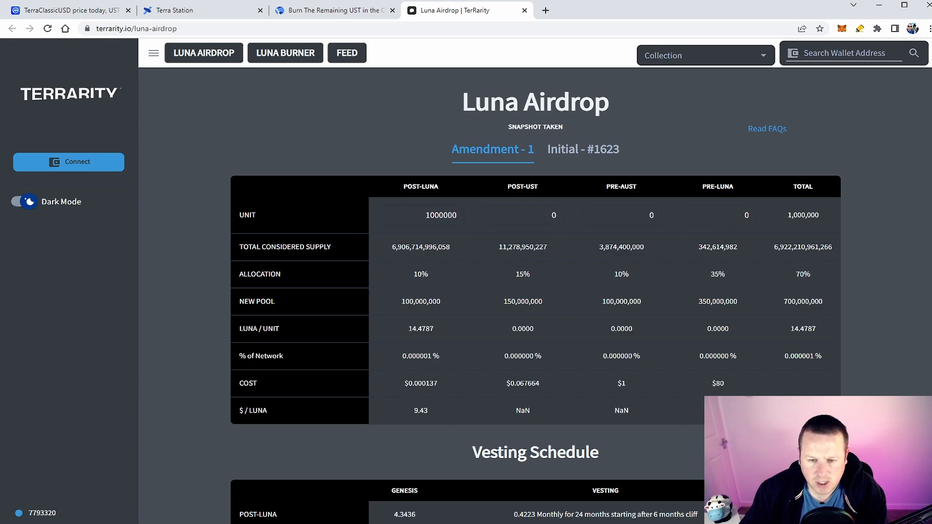
click(420, 215)
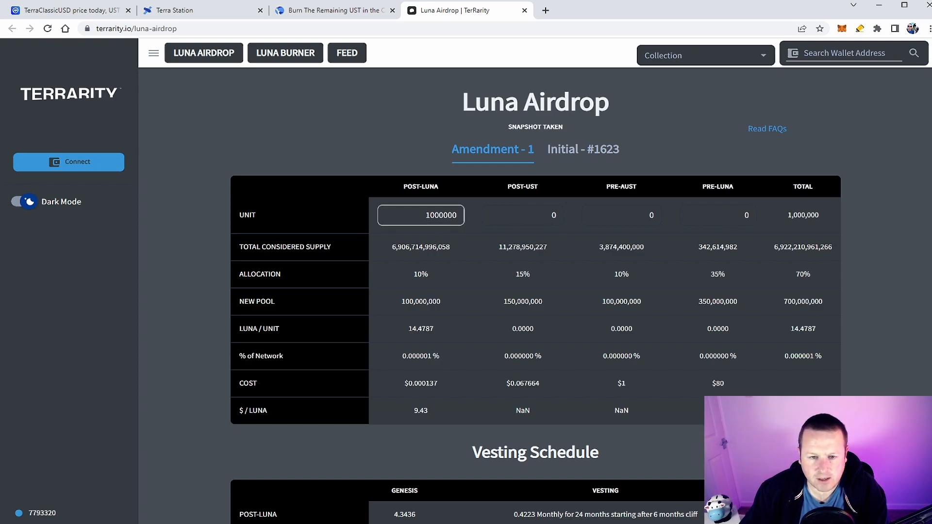
double_click(421, 186)
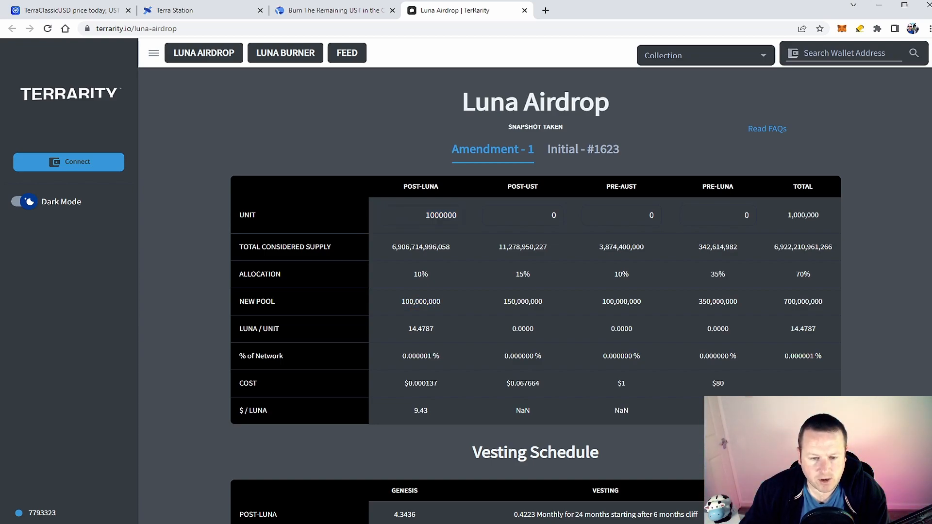
scroll(down, 3)
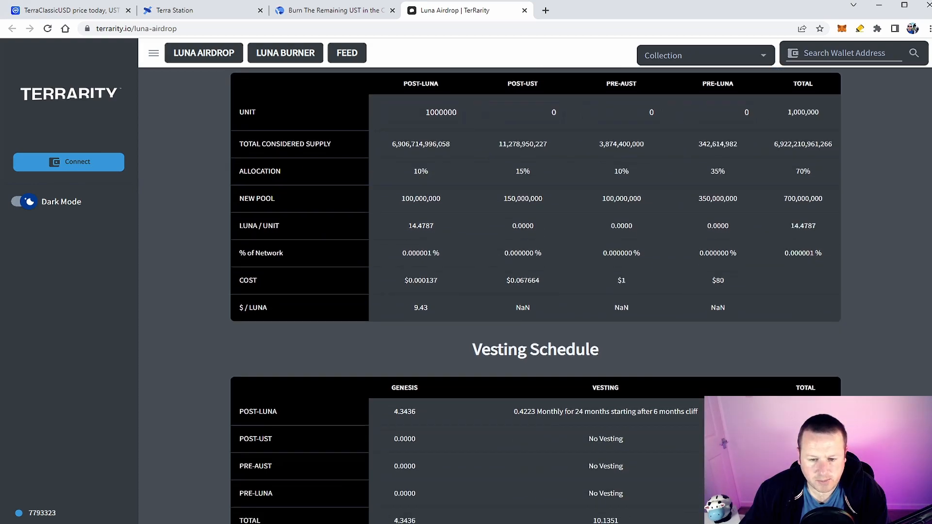
Mark the 4.3436 LUNA genesis amount and the monthly post-LUNA vesting terms
scroll(down, 3)
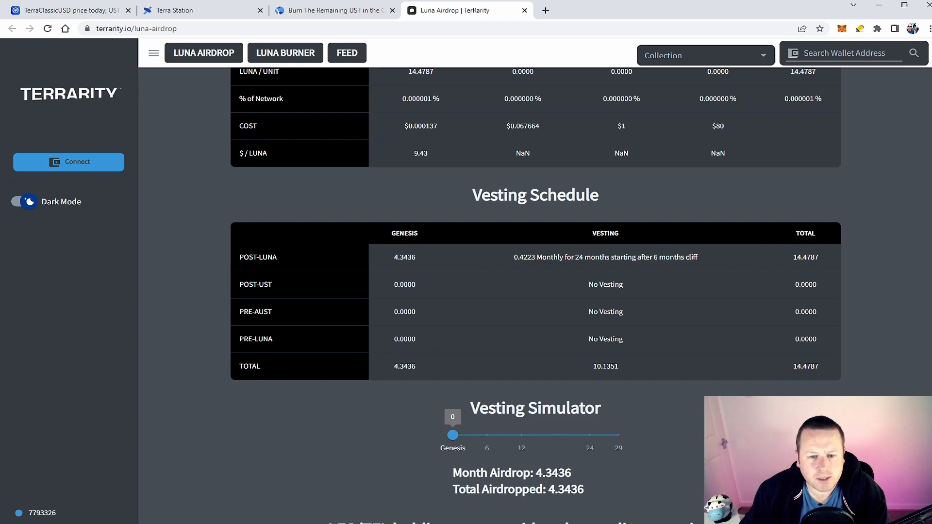
double_click(405, 257)
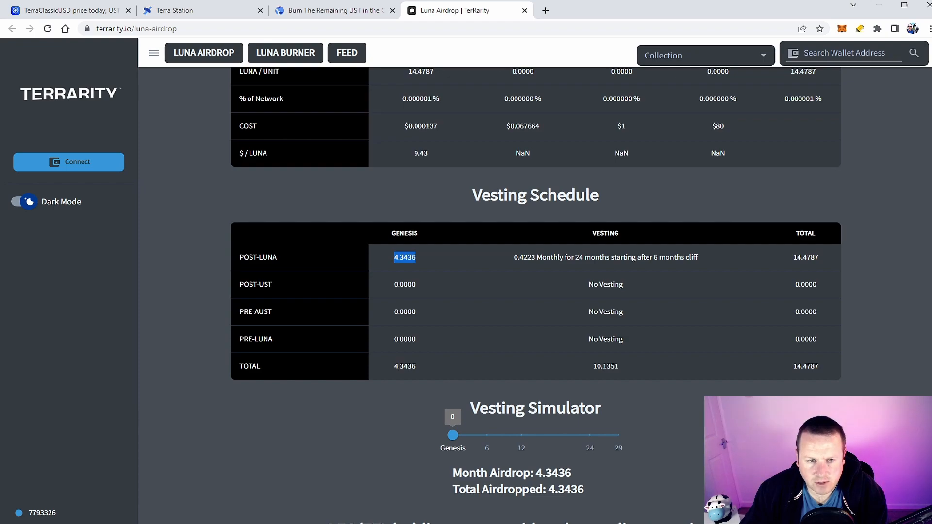
drag(513, 257, 683, 257)
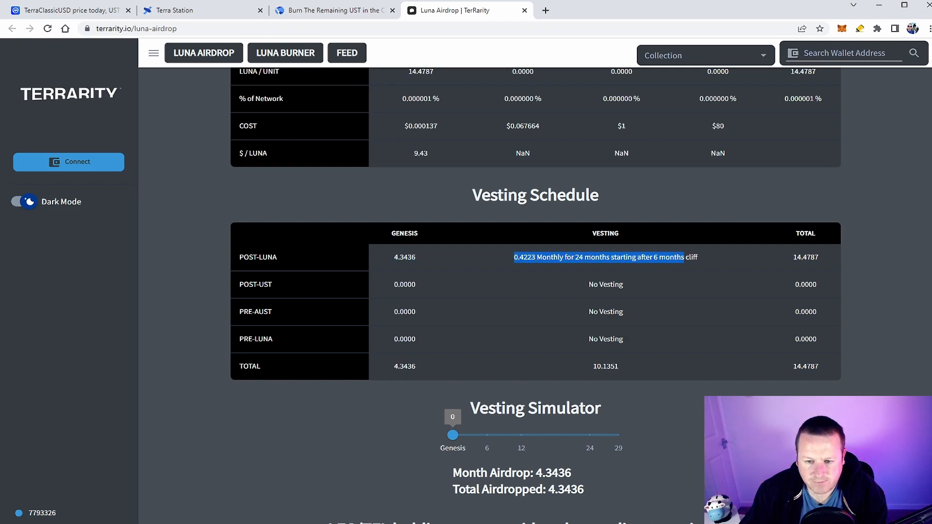
Run the vesting simulator to month 25, then to the final month 29
drag(453, 435, 596, 435)
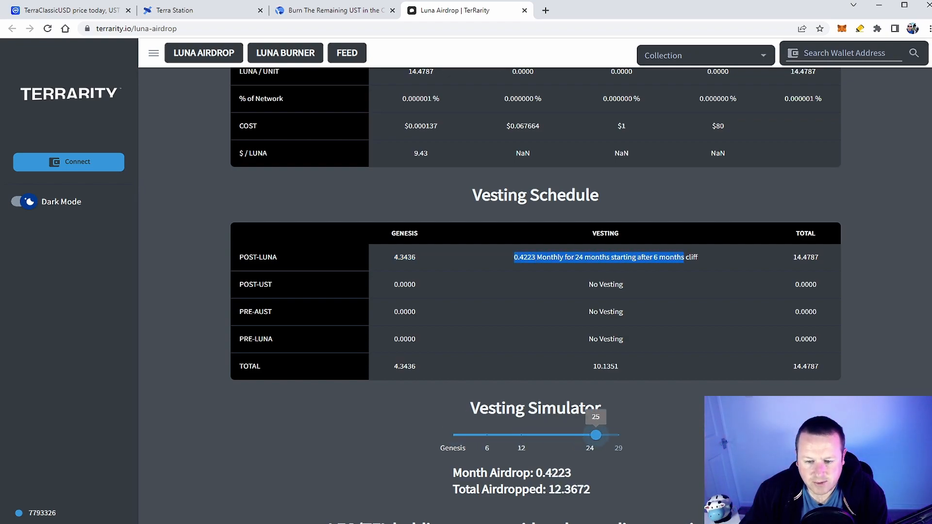
drag(596, 435, 620, 435)
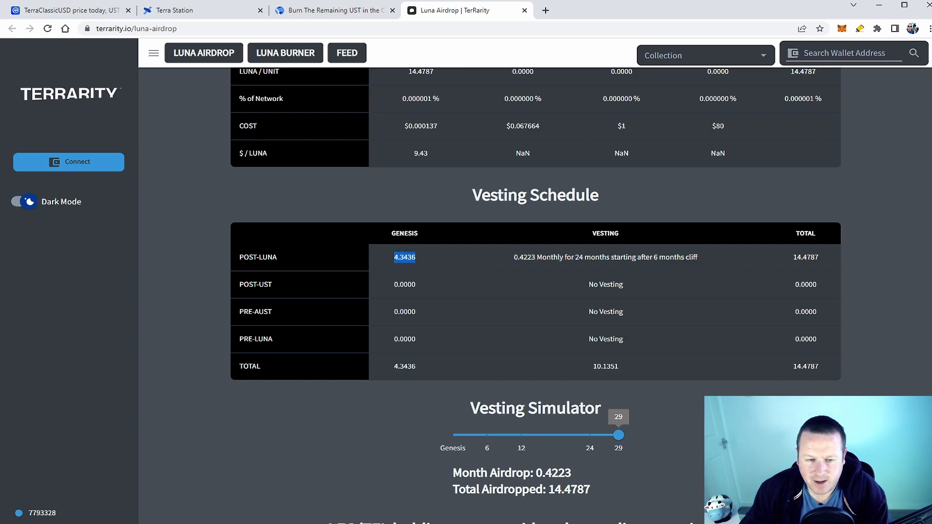
scroll(down, 3)
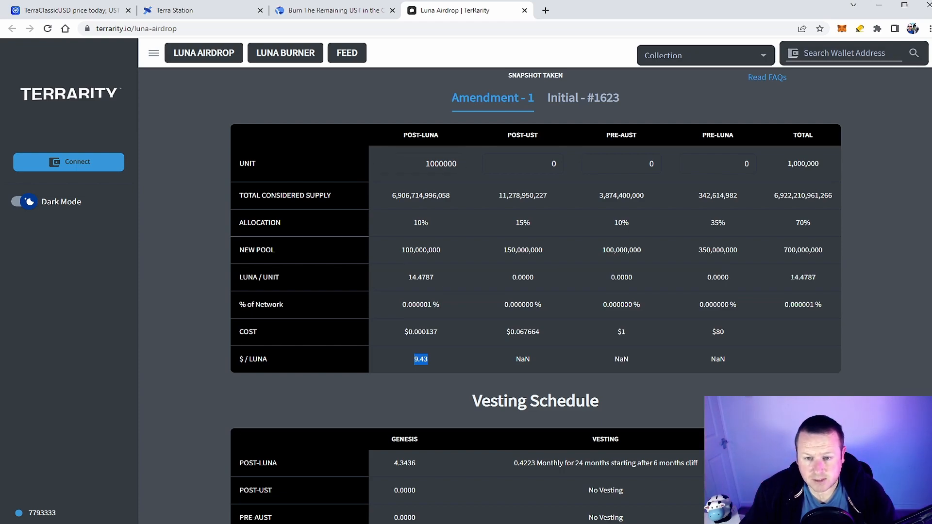
click(620, 163)
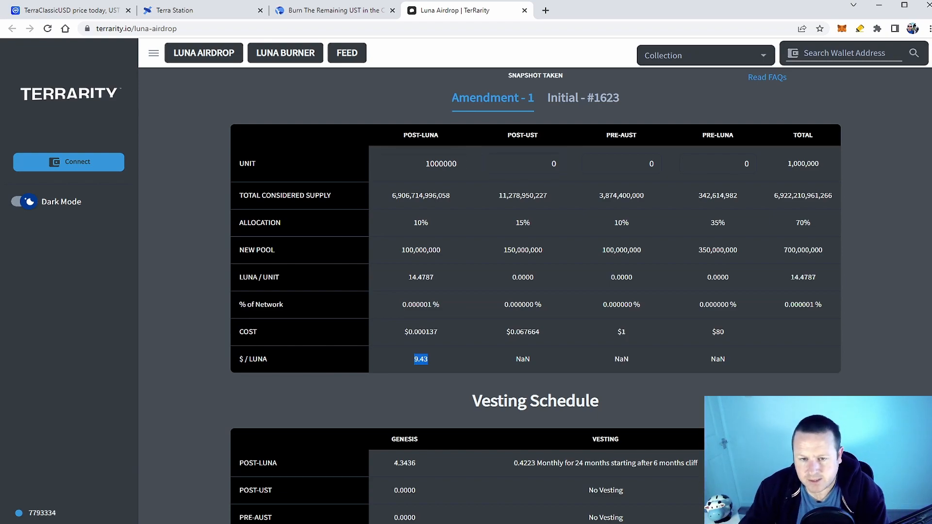
click(421, 163)
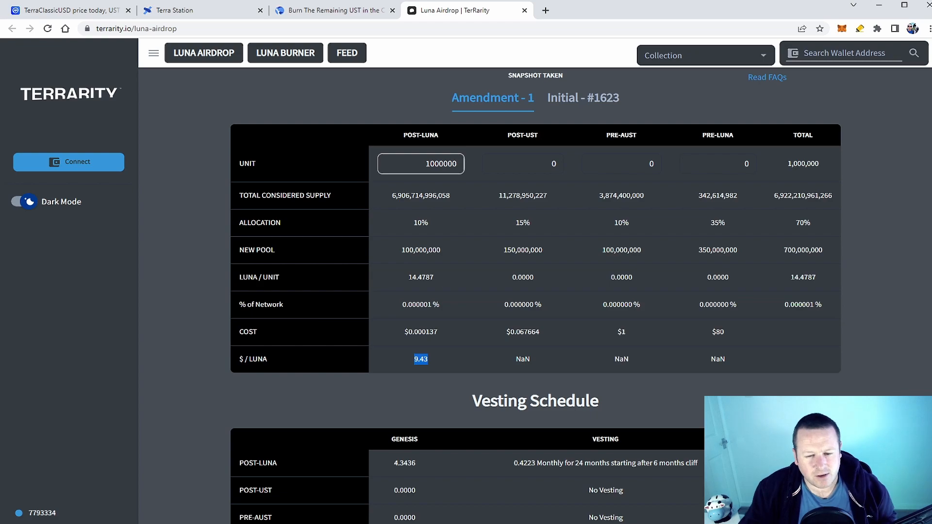